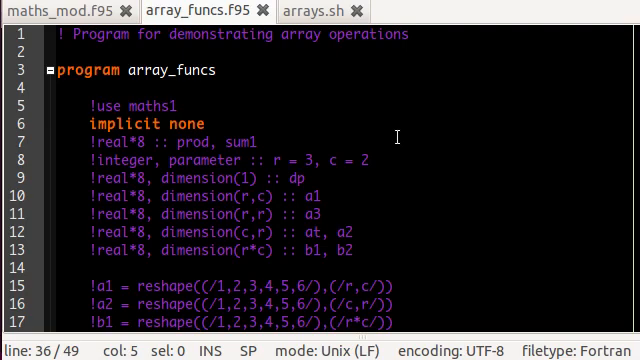
pyautogui.moveTo(382, 146)
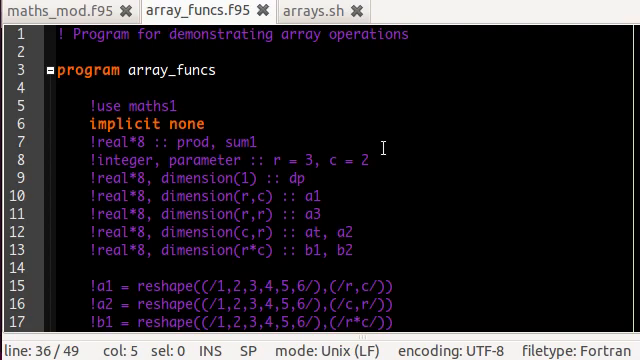
pyautogui.moveTo(303, 162)
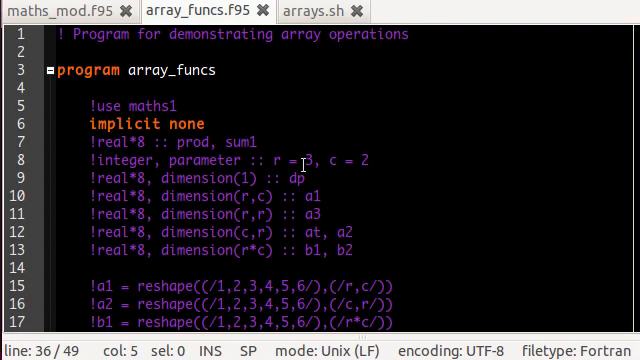
# - Delete the leading ! on line 5 so it reads 'use maths1'
pyautogui.click(325, 85)
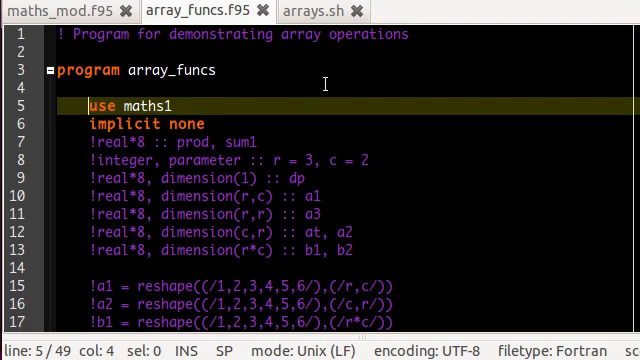
pyautogui.moveTo(180, 105)
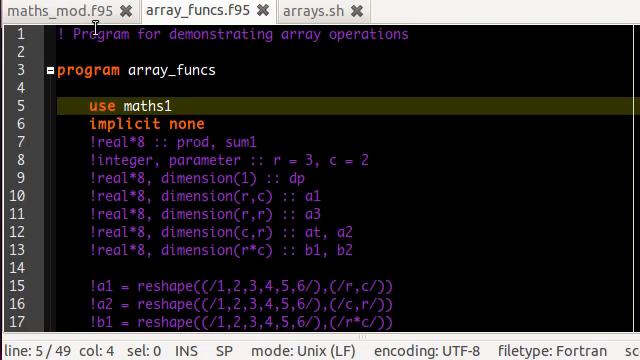
# - View maths_mod.f95 and scroll through module maths1's get_iden and get_ab functions
pyautogui.click(50, 11)
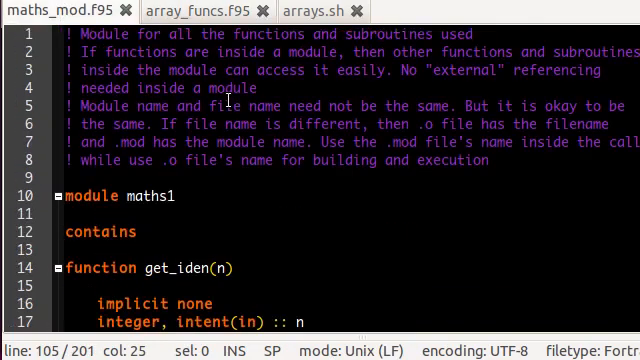
pyautogui.moveTo(259, 207)
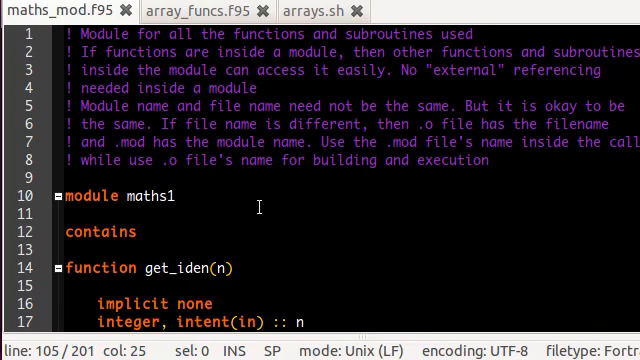
pyautogui.scroll(-3)
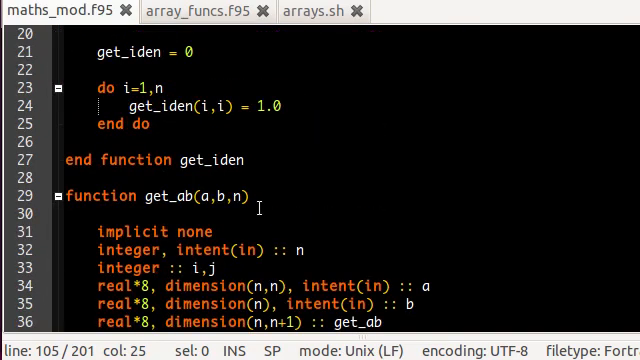
pyautogui.scroll(3)
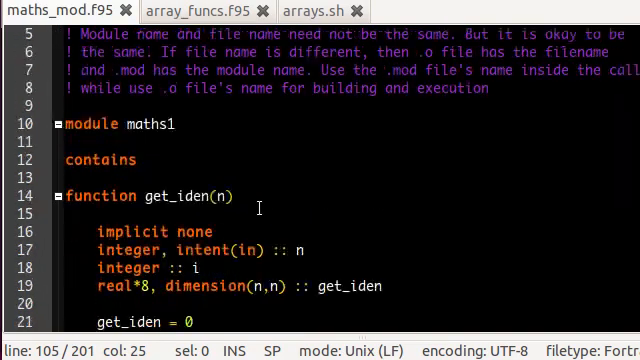
pyautogui.scroll(-3)
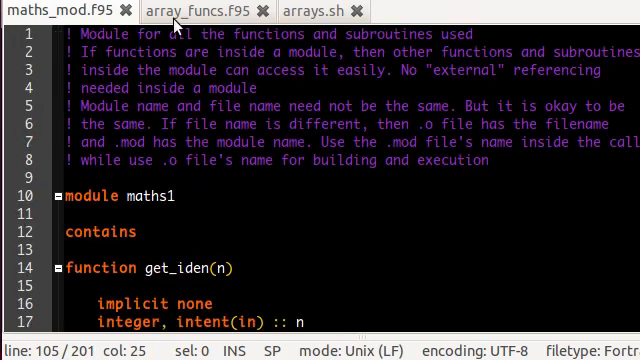
# - Back in array_funcs.f95, uncomment declaration lines 7–13 and the a1 reshape line
pyautogui.click(195, 11)
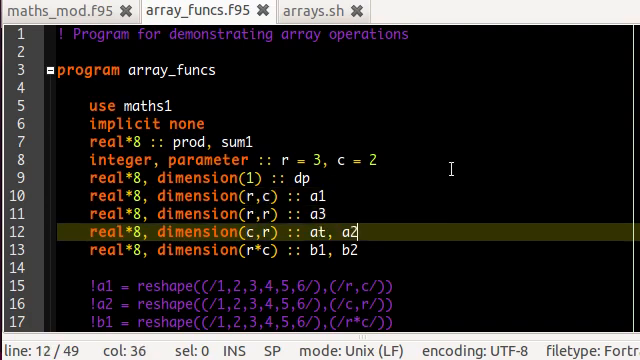
pyautogui.click(250, 189)
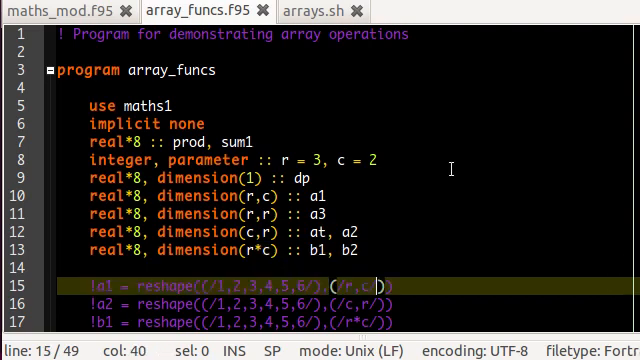
pyautogui.scroll(-3)
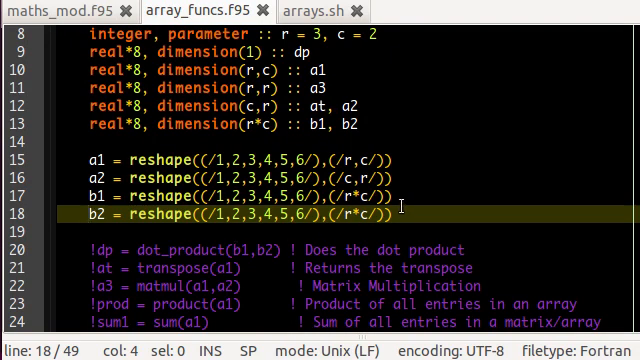
pyautogui.moveTo(500, 154)
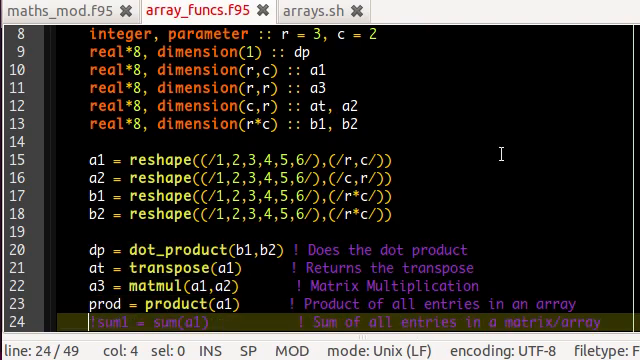
# - Uncomment the dot_product, transpose, matmul, product and sum assignments on lines 15–24
pyautogui.scroll(-3)
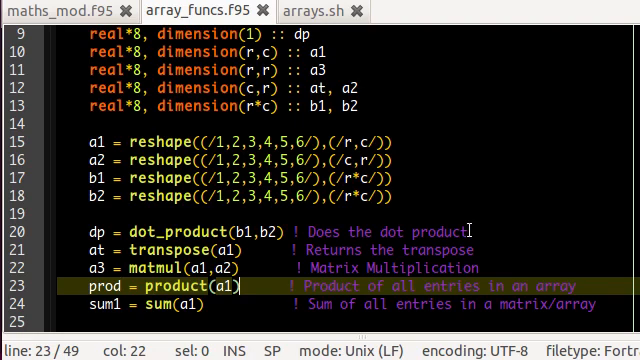
pyautogui.press('Left')
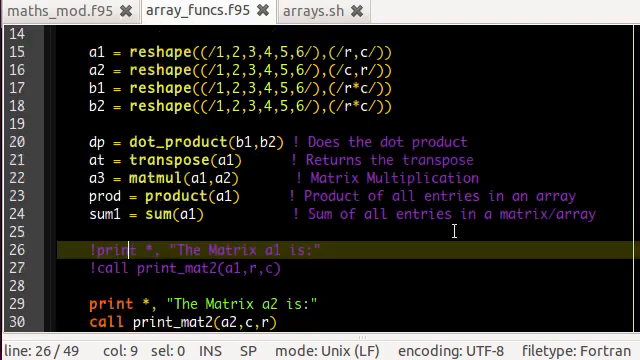
# - Uncomment the Matrix a1 print on line 26 and call print_mat2(a1,r,c) on line 27
pyautogui.scroll(-3)
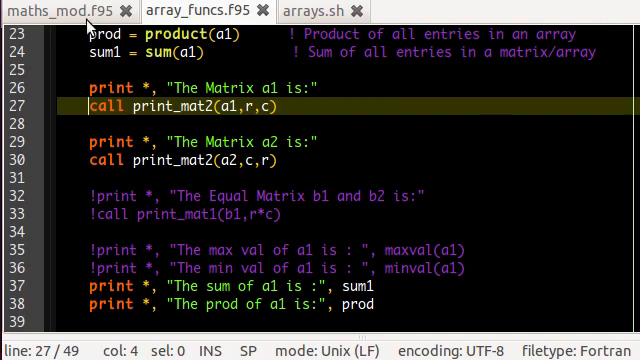
pyautogui.click(50, 10)
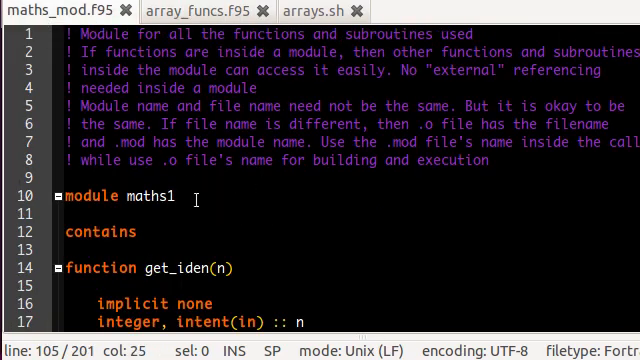
pyautogui.moveTo(291, 164)
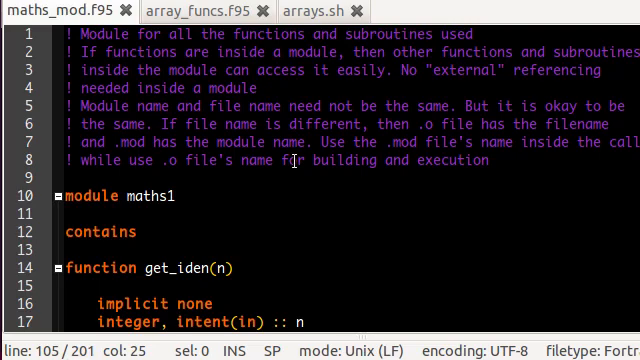
pyautogui.scroll(-3)
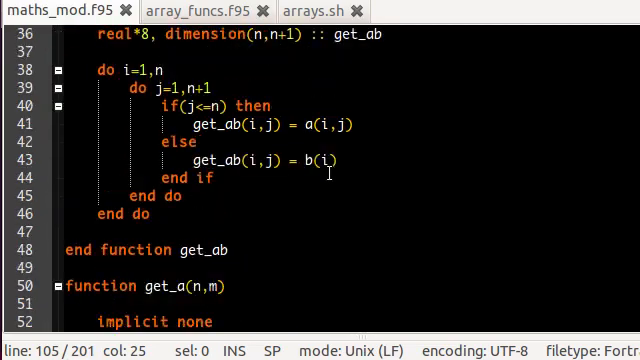
pyautogui.scroll(-3)
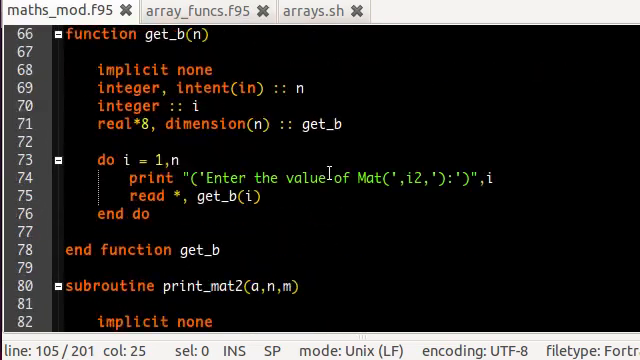
pyautogui.scroll(-3)
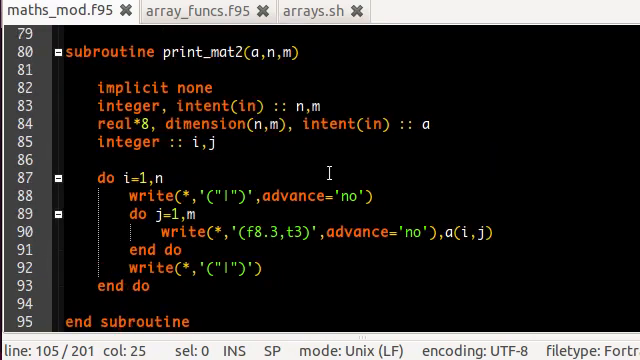
pyautogui.moveTo(355, 56)
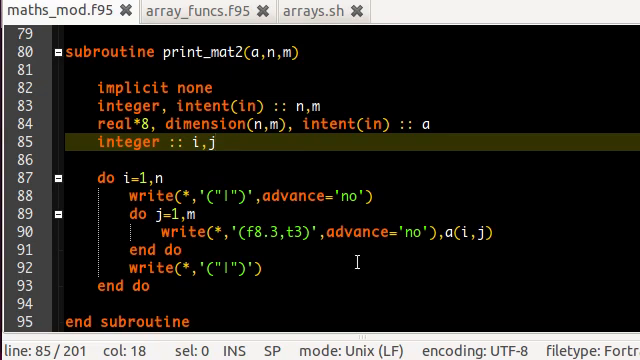
pyautogui.click(390, 188)
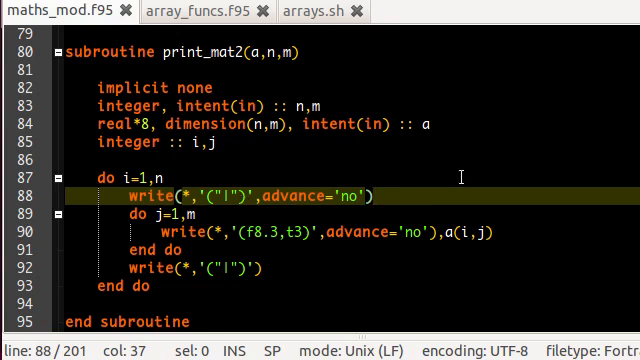
pyautogui.click(180, 210)
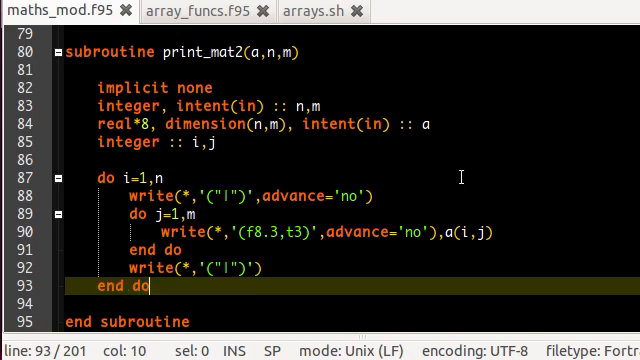
pyautogui.scroll(-3)
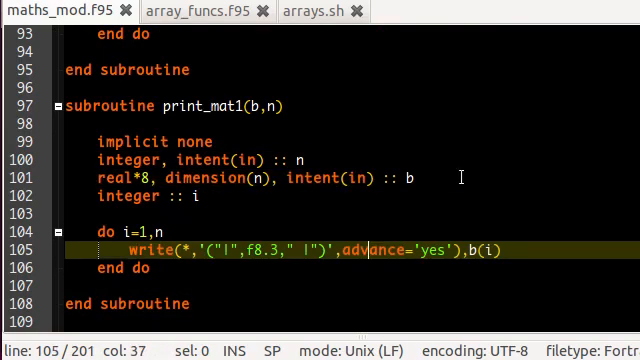
pyautogui.click(300, 159)
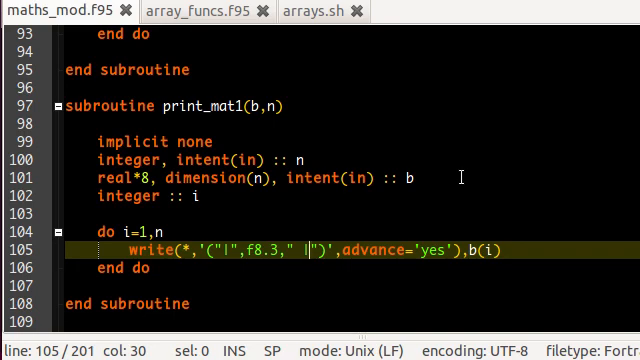
pyautogui.moveTo(349, 221)
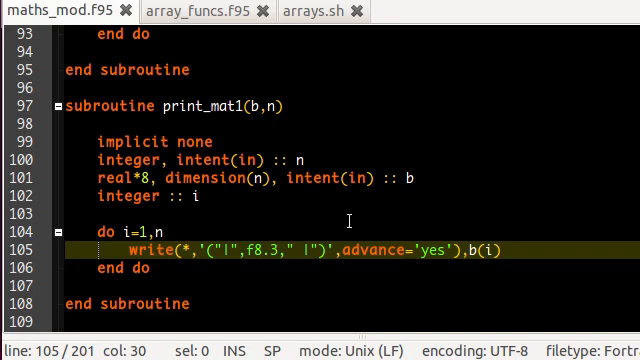
pyautogui.click(190, 11)
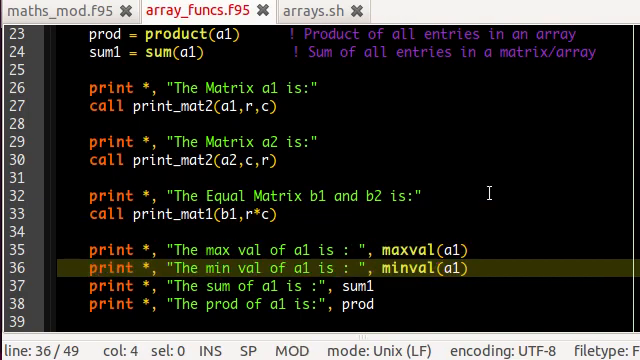
pyautogui.moveTo(487, 250)
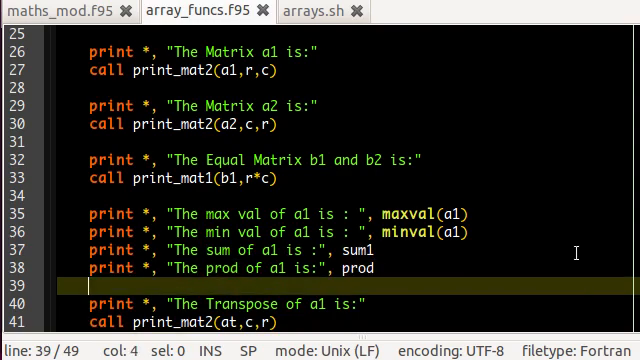
# - Scroll through array_funcs.f95's transpose and matrix multiplication print statements
pyautogui.scroll(-3)
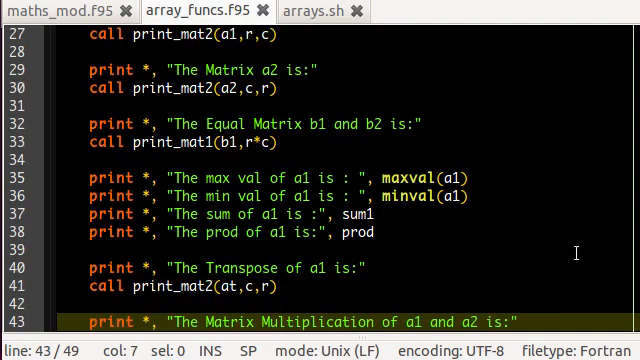
pyautogui.scroll(-3)
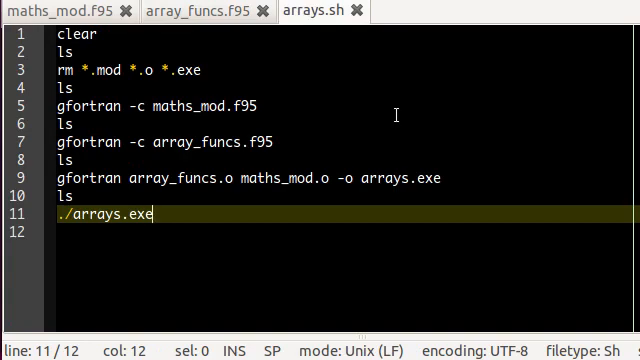
pyautogui.moveTo(349, 103)
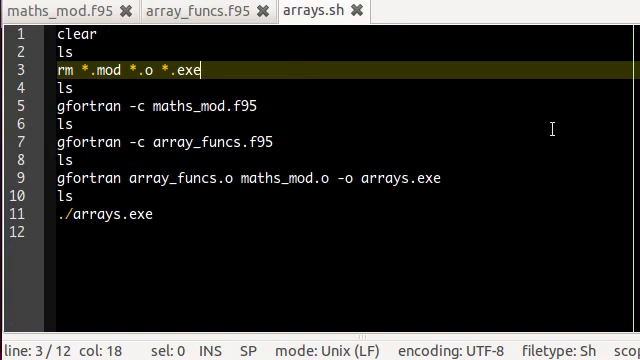
pyautogui.moveTo(343, 100)
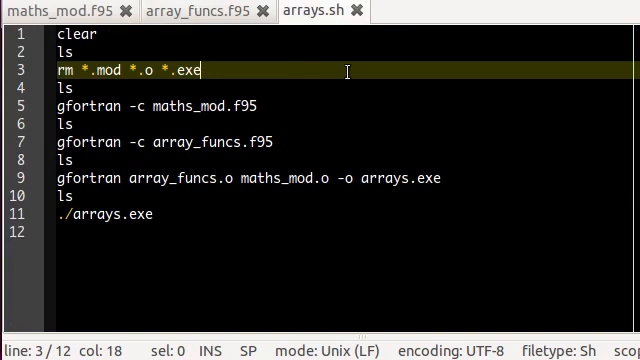
# - Review arrays.sh's gfortran compile, link and run lines, briefly checking array_funcs.f95
pyautogui.click(75, 121)
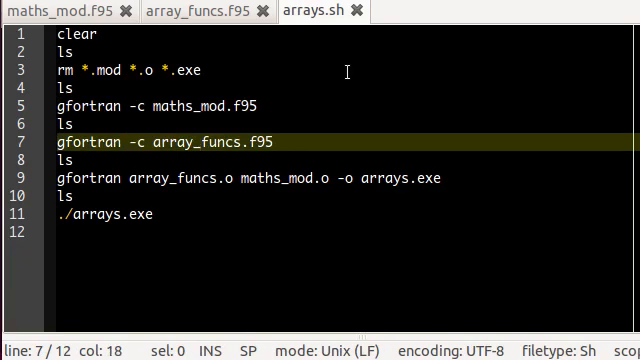
pyautogui.click(175, 11)
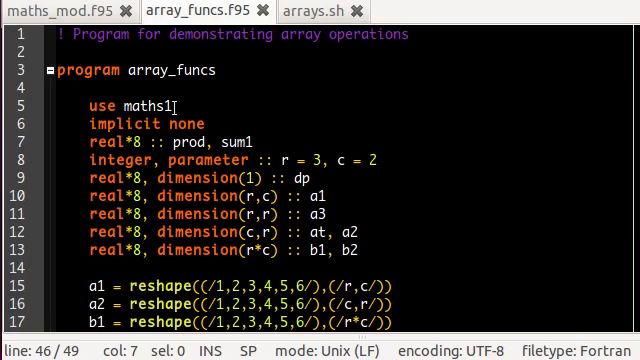
pyautogui.moveTo(305, 11)
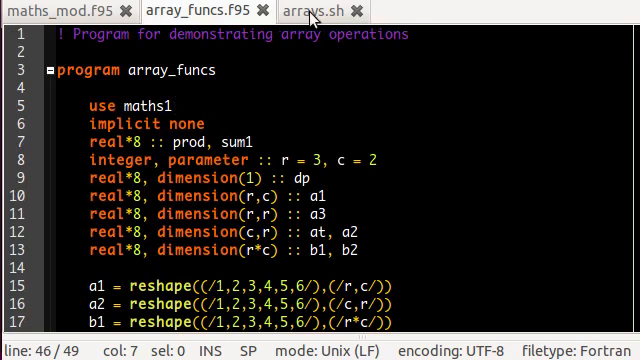
pyautogui.moveTo(301, 9)
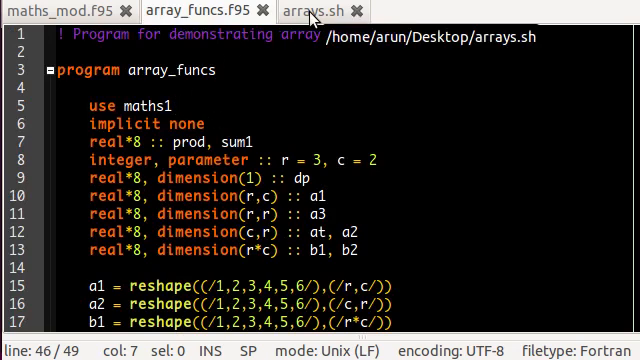
pyautogui.click(300, 9)
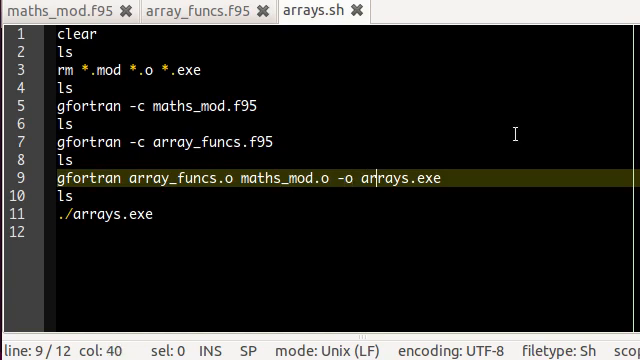
pyautogui.click(143, 214)
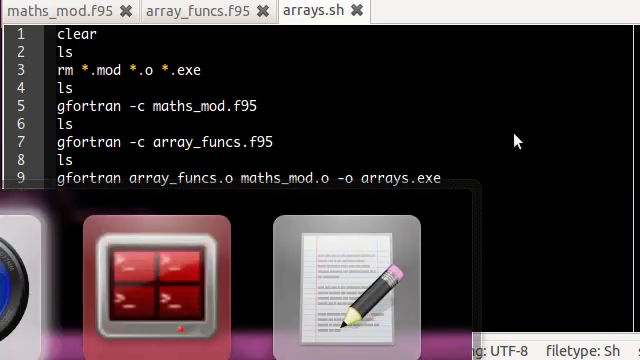
# - Run the build script in the Terminal as 'bash arrays.sh', tab-completed from 'bash *.sh'
pyautogui.click(155, 285)
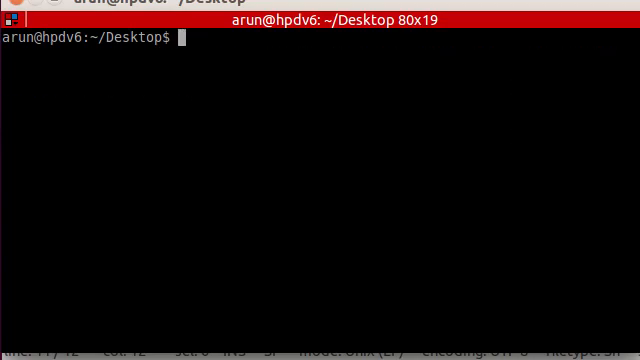
pyautogui.write('bash')
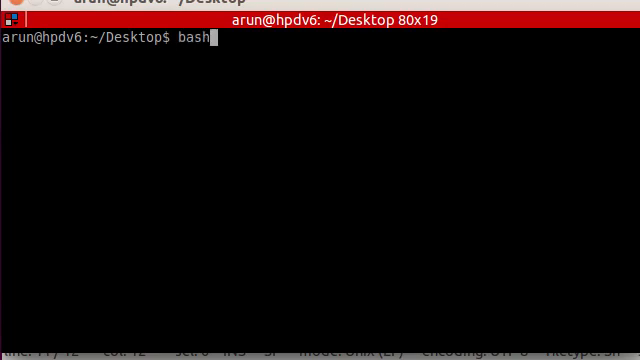
pyautogui.write('*.')
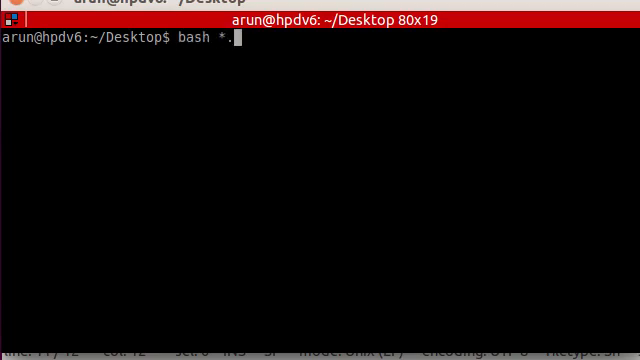
pyautogui.write('sh')
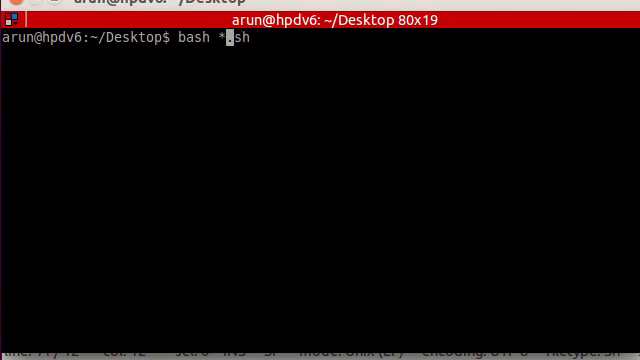
pyautogui.press('Tab')
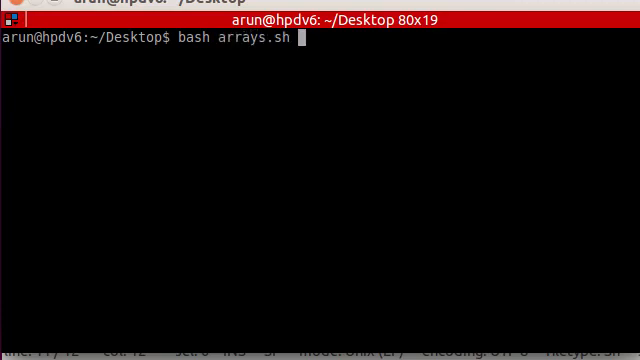
pyautogui.press('Return')
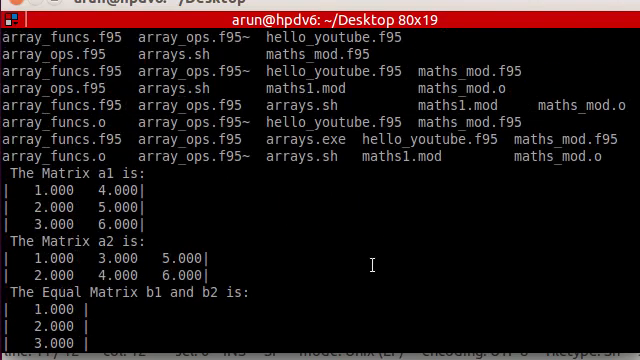
# - Scroll the output through matrices a1, a2, sum 21, product 720, transpose and dot product 91
pyautogui.scroll(3)
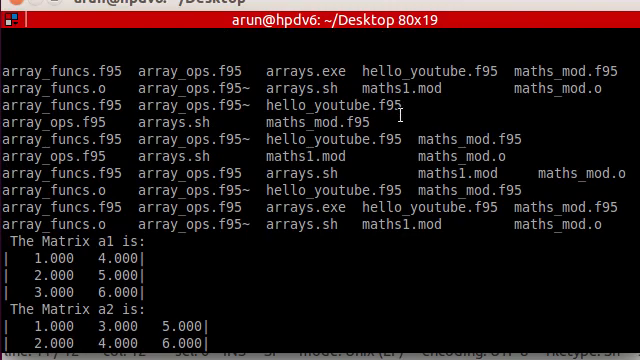
pyautogui.scroll(-3)
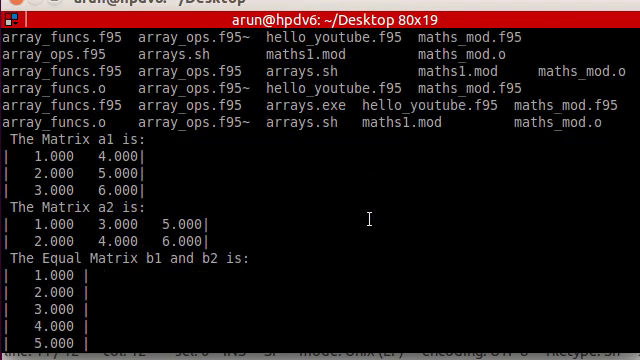
pyautogui.scroll(-3)
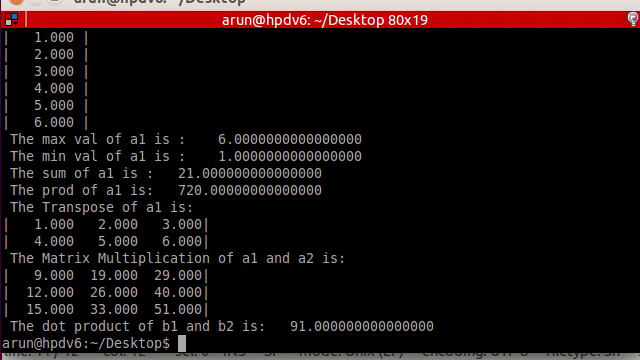
pyautogui.scroll(3)
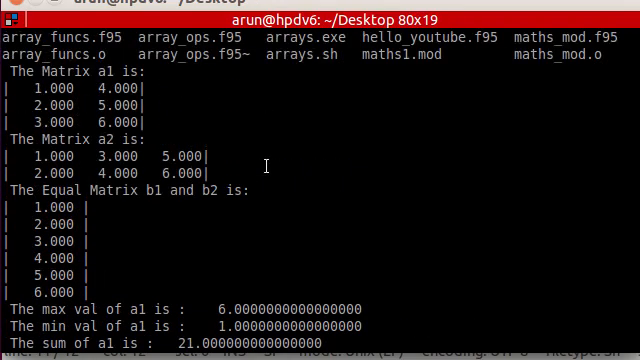
pyautogui.scroll(-3)
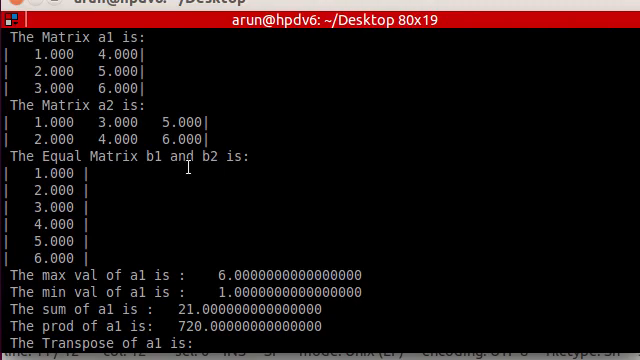
pyautogui.scroll(-3)
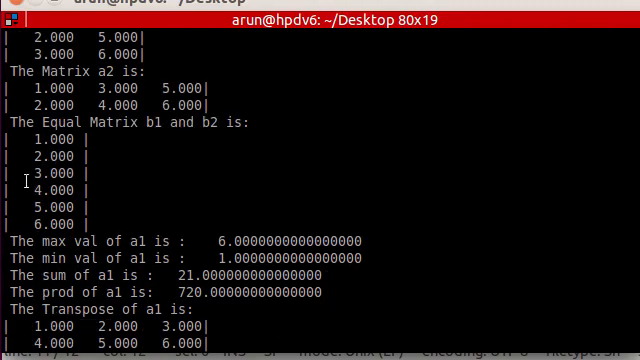
pyautogui.moveTo(258, 176)
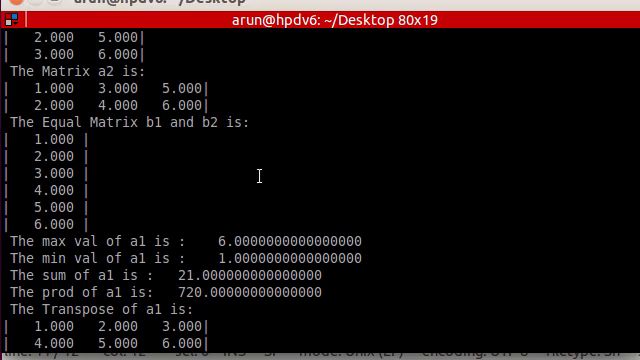
pyautogui.moveTo(118, 143)
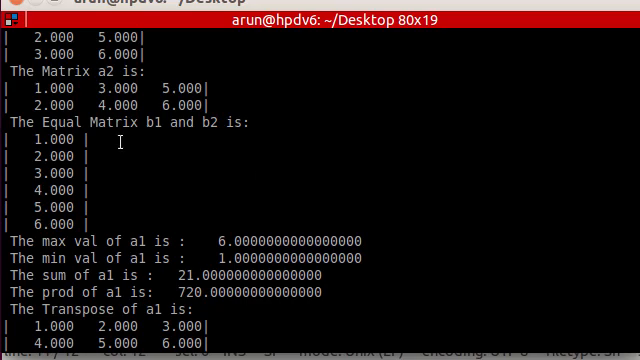
pyautogui.scroll(-3)
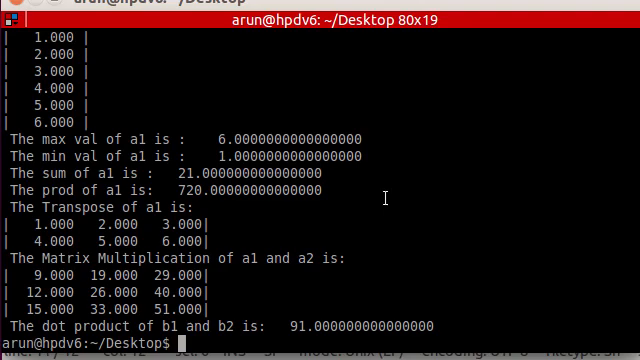
pyautogui.moveTo(272, 238)
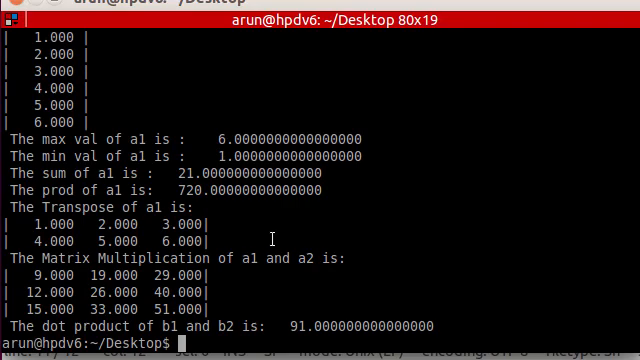
pyautogui.press('Return')
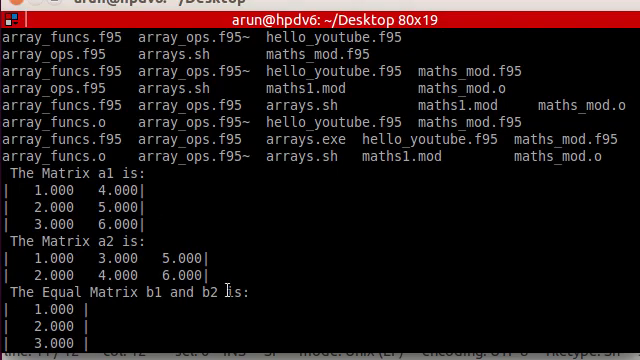
pyautogui.scroll(-3)
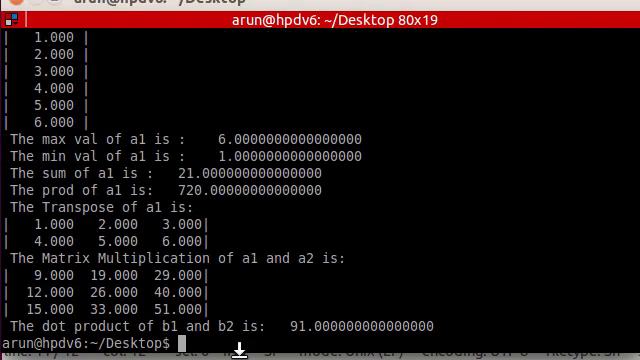
pyautogui.moveTo(246, 296)
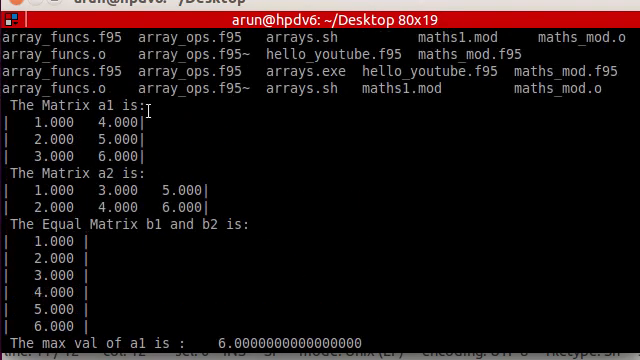
pyautogui.moveTo(178, 145)
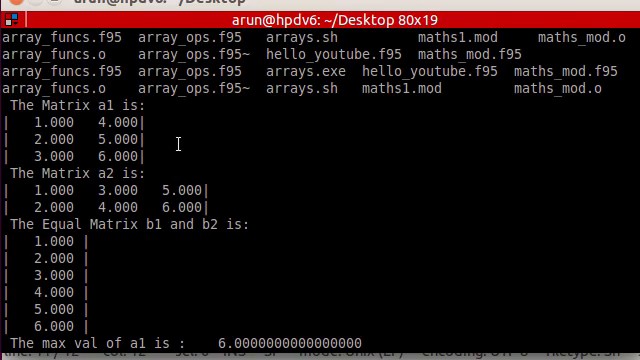
pyautogui.scroll(-3)
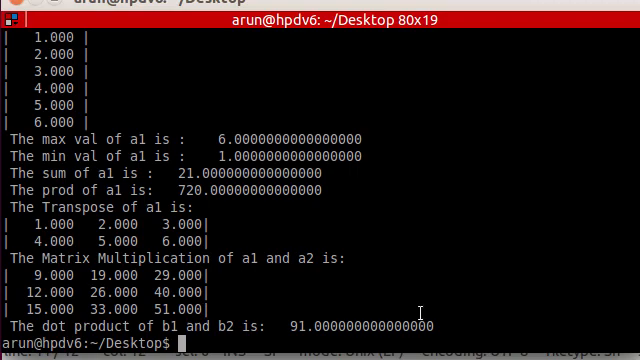
pyautogui.moveTo(425, 315)
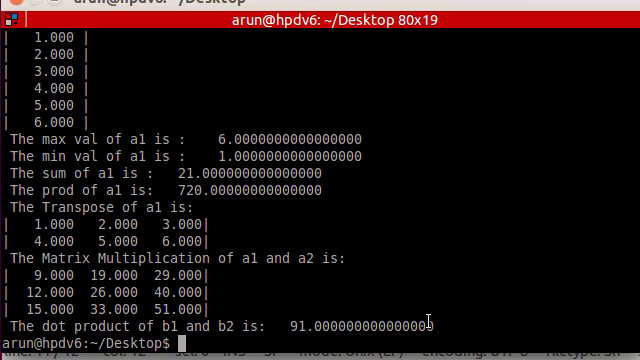
pyautogui.moveTo(428, 322)
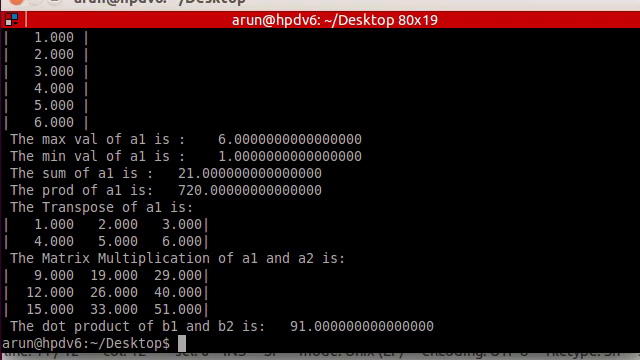